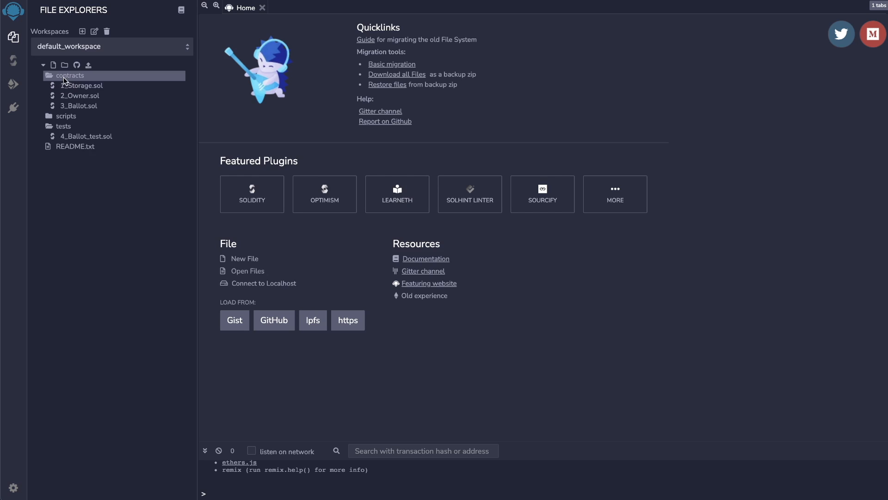
Create a new contract file named MarioColl in the contracts folder
{"action": "type", "text": "MarioColl"}
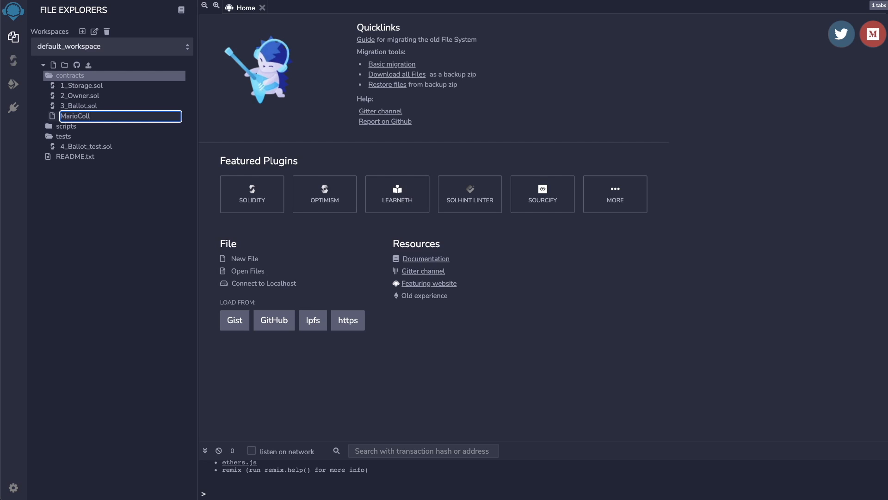
{"action": "key", "text": "Enter"}
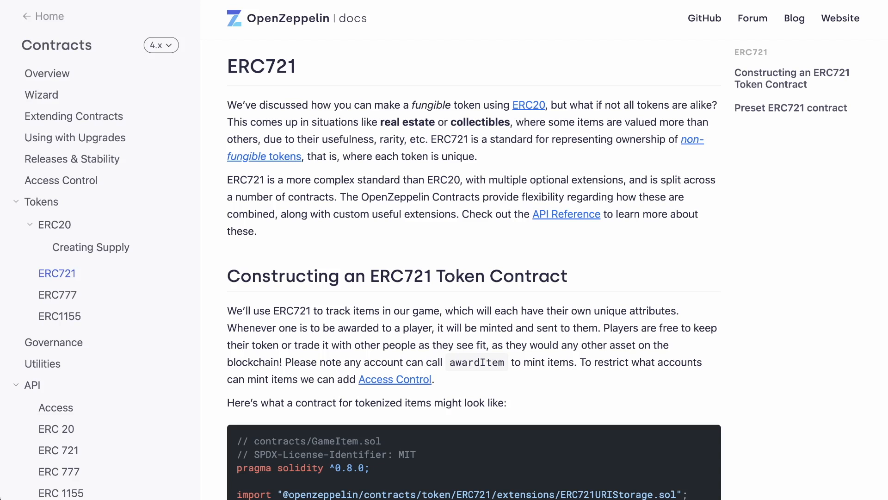
Scroll the OpenZeppelin ERC721 page down to the GameItem example contract
{"action": "scroll", "scroll_direction": "down", "scroll_amount": 3}
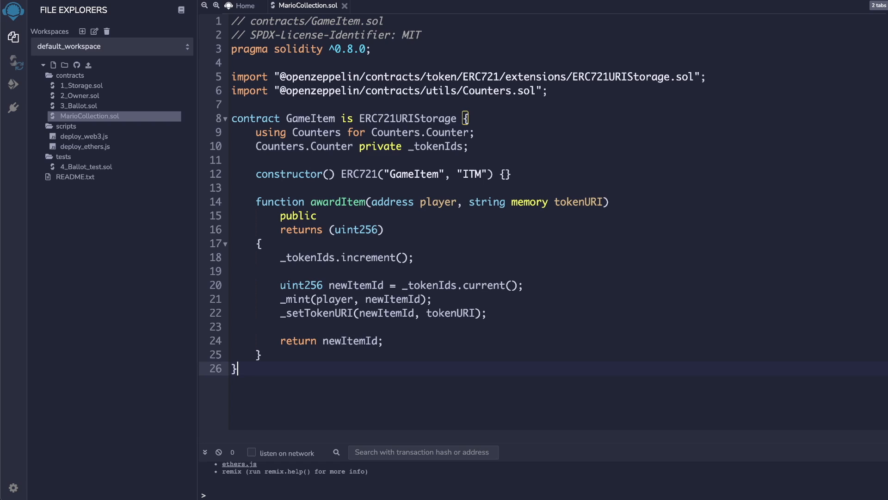
Replace GameItem with MarioCollection in the contract name and constructor token name
{"action": "type", "text": "MarioCollection"}
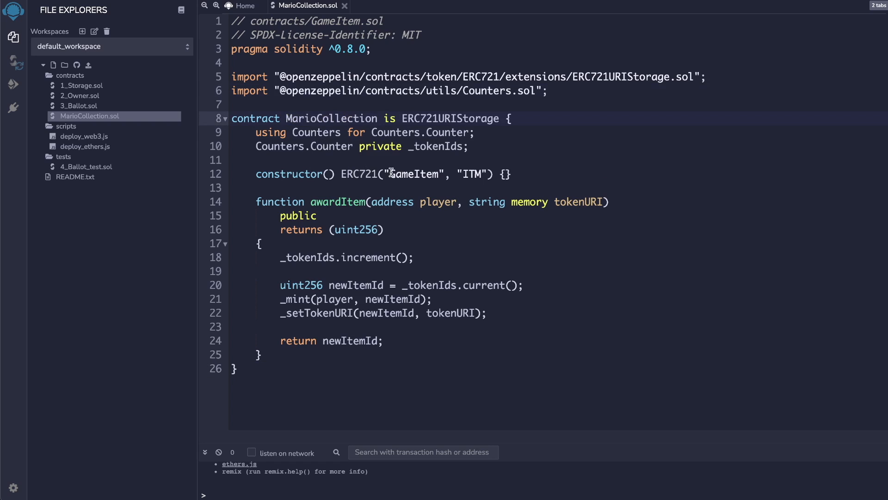
{"action": "type", "text": "MarioCollection"}
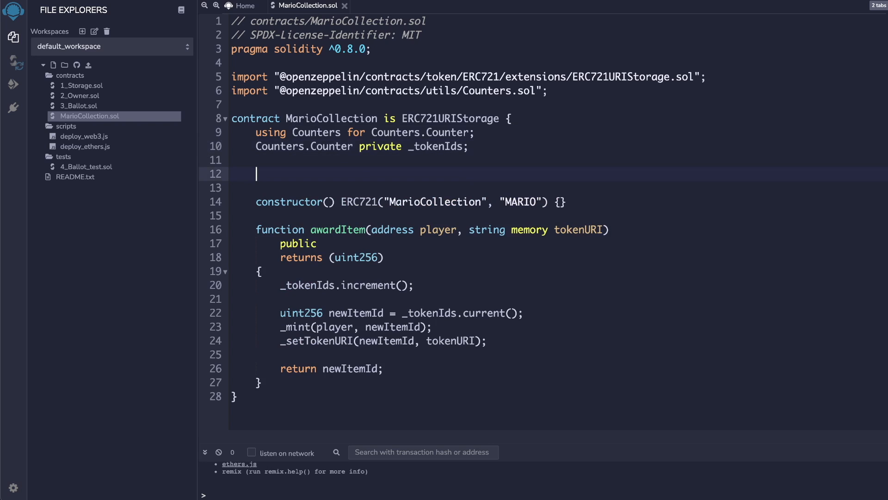
{"action": "type", "text": "b"}
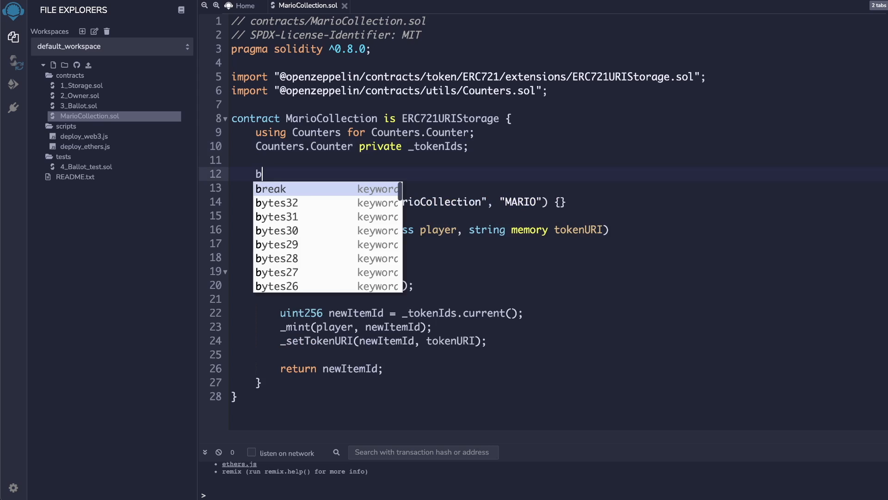
{"action": "type", "text": "ool private"}
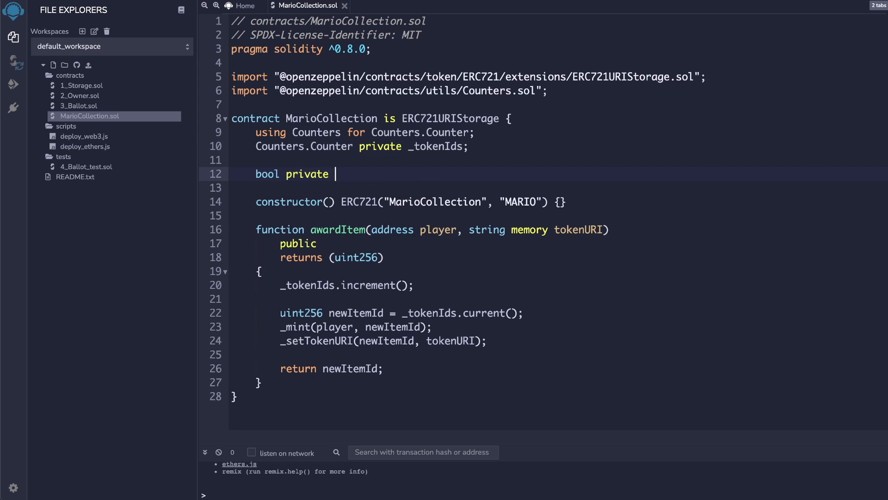
{"action": "type", "text": "revealed"}
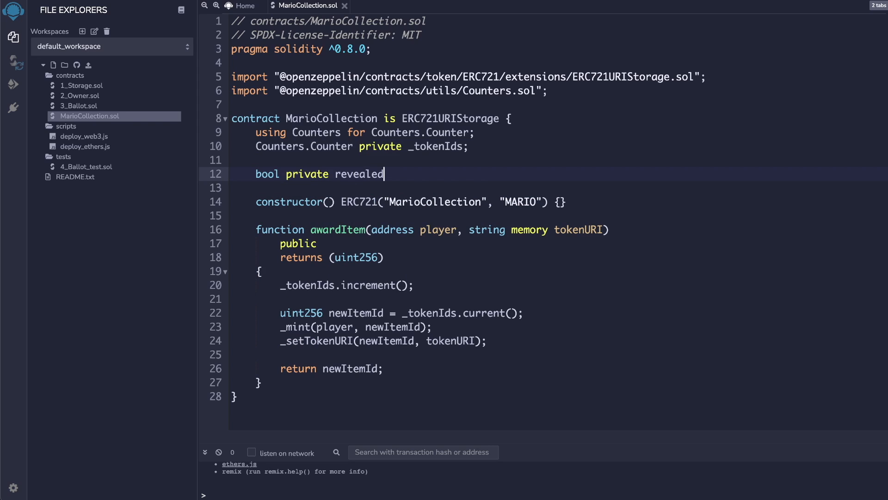
{"action": "type", "text": "= false"}
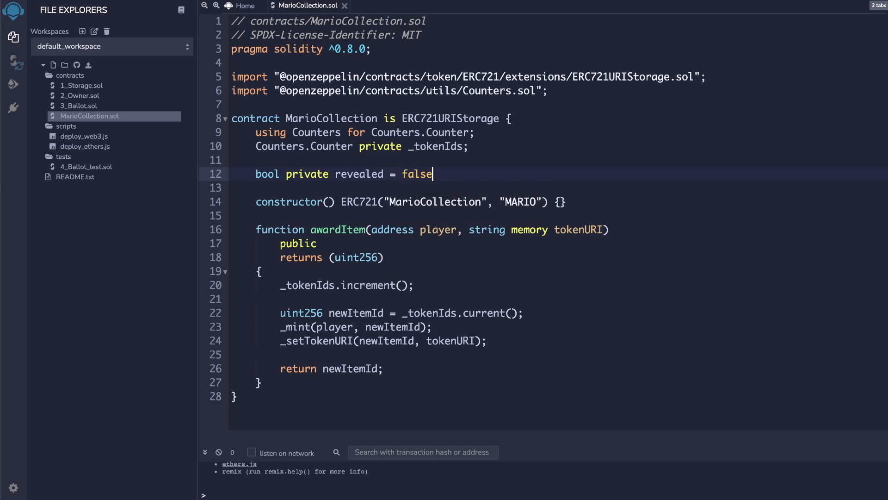
{"action": "type", "text": ";"}
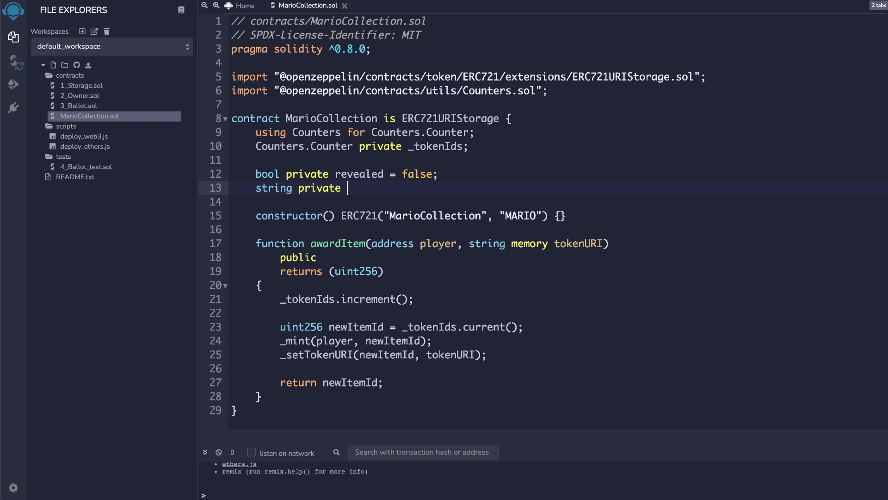
{"action": "type", "text": "revealUrl"}
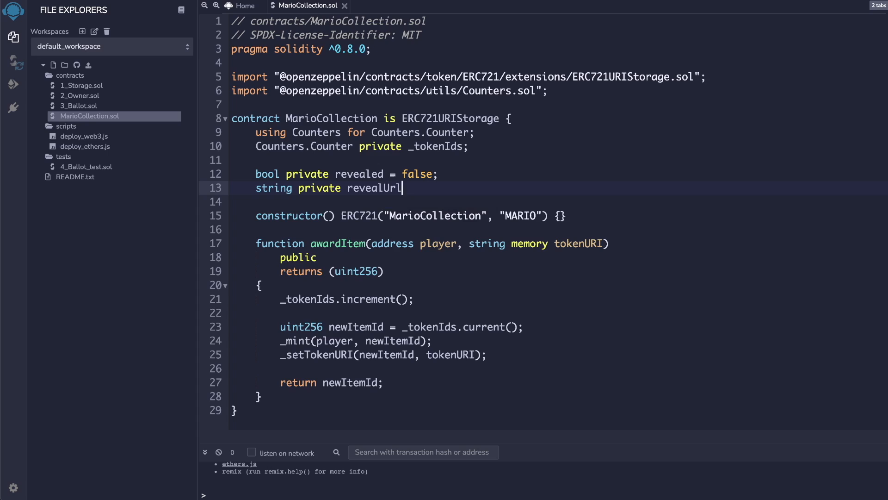
{"action": "type", "text": "= \"https://ipfs.io/ipfs/{cid}/notRevealed.json\";"}
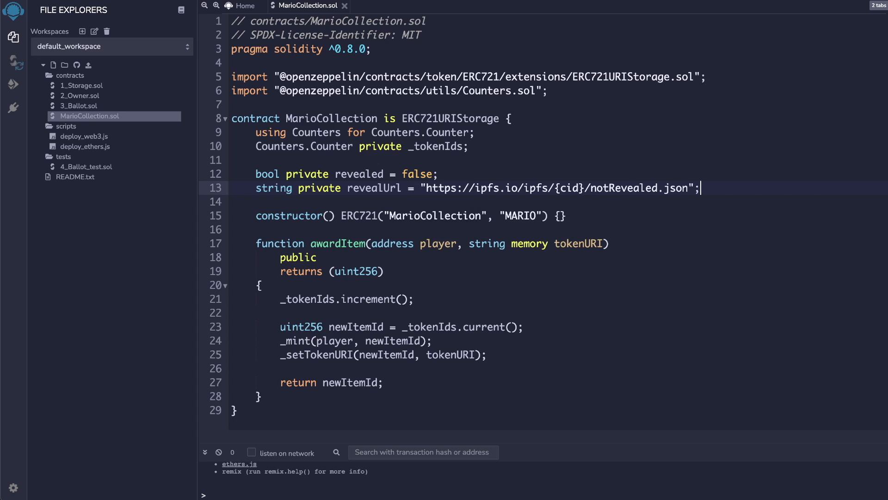
Rename awardItem to mintNFT, add a revealed-aware tokenURI override, and begin revealCollection
{"action": "type", "text": "mintNFT"}
{"action": "type", "text": "tokenU"}
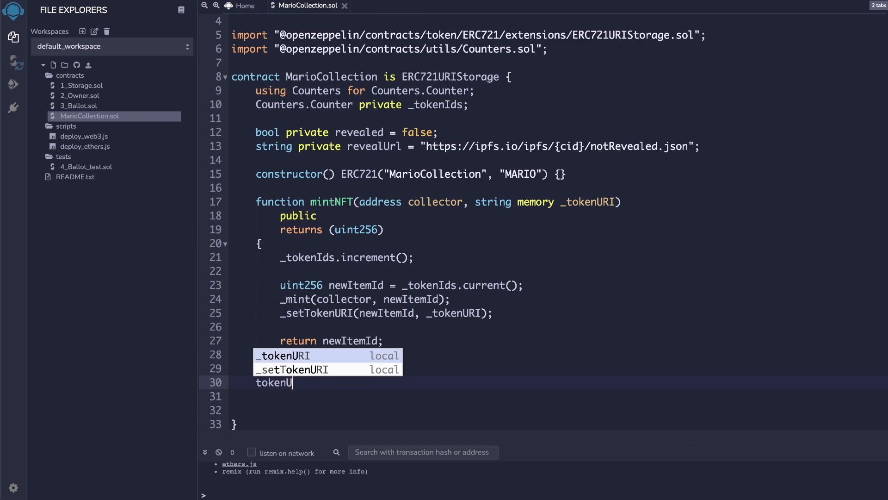
{"action": "type", "text": "function tokenURI(uint256 tokenId) public view virtual override returns (string memory) {"}
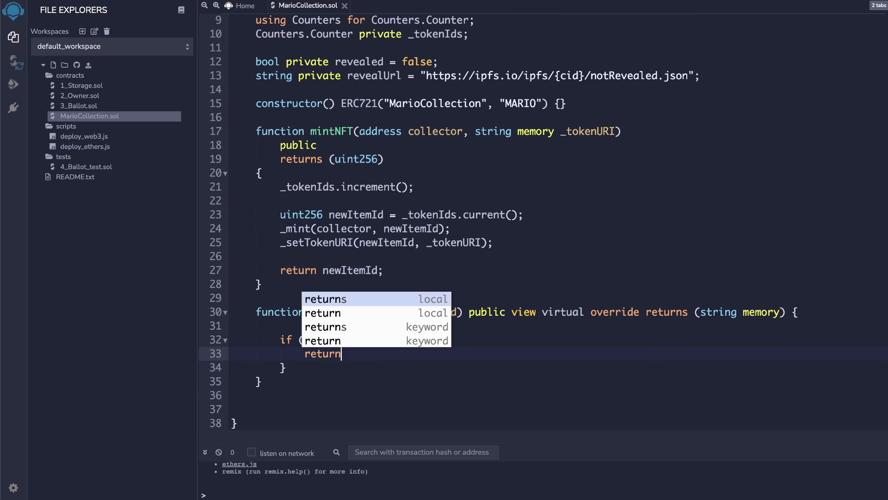
{"action": "type", "text": "super.tokenURI(tokenId);"}
{"action": "left_click", "coordinate": [555, 409]}
{"action": "type", "text": "fu"}
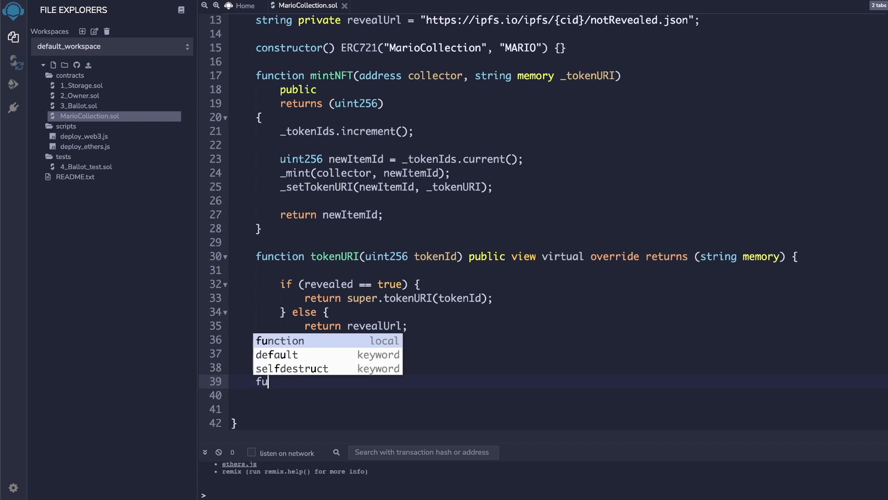
{"action": "type", "text": "nction revealCollection"}
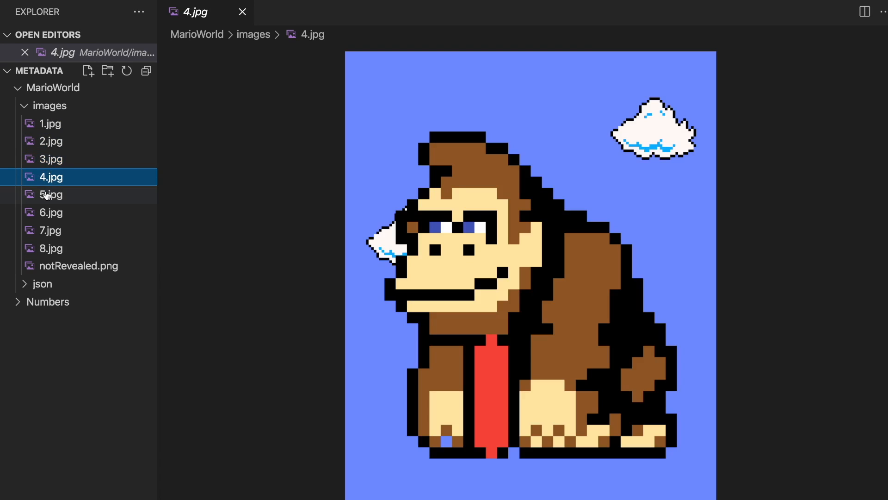
Preview the Yoshi and next character images in MarioWorld/images
{"action": "left_click", "coordinate": [49, 231]}
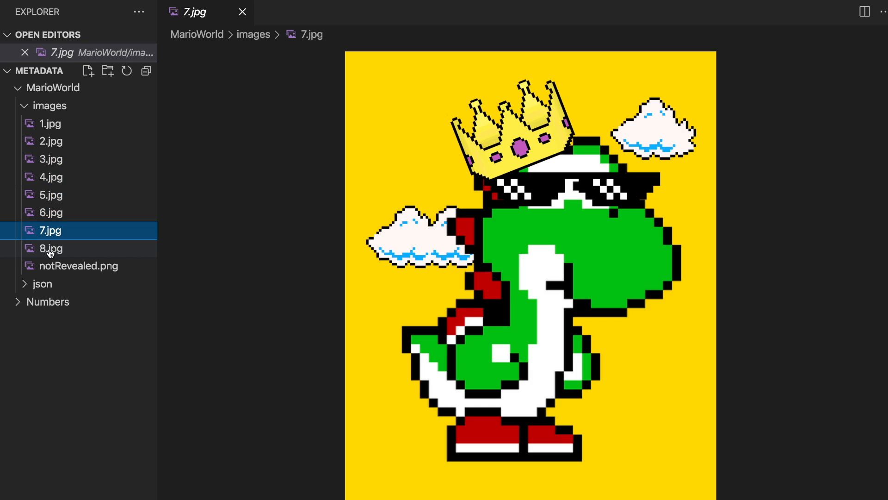
{"action": "left_click", "coordinate": [79, 266]}
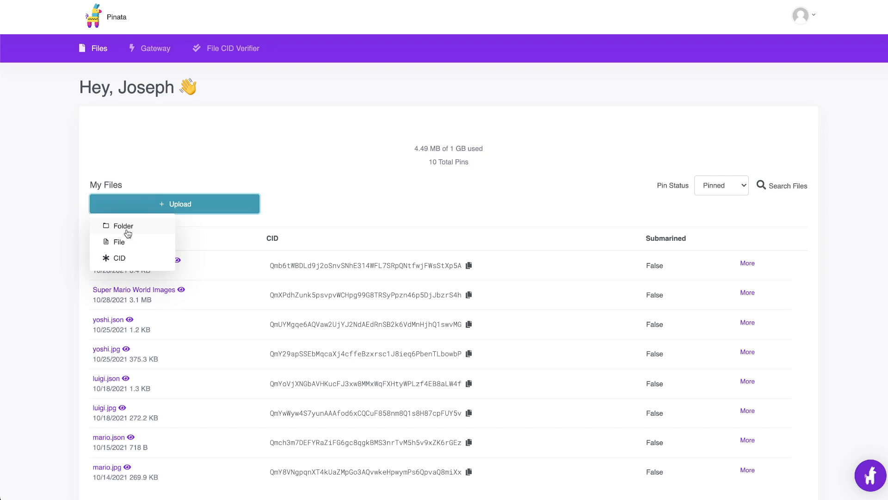
Start a folder upload in Pinata for the Mario images and JSON
{"action": "left_click", "coordinate": [123, 226]}
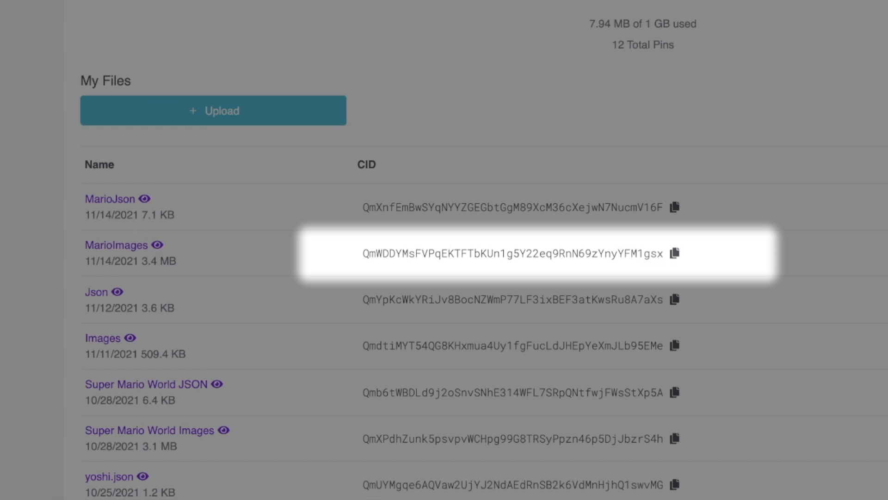
{"action": "mouse_move", "coordinate": [687, 258]}
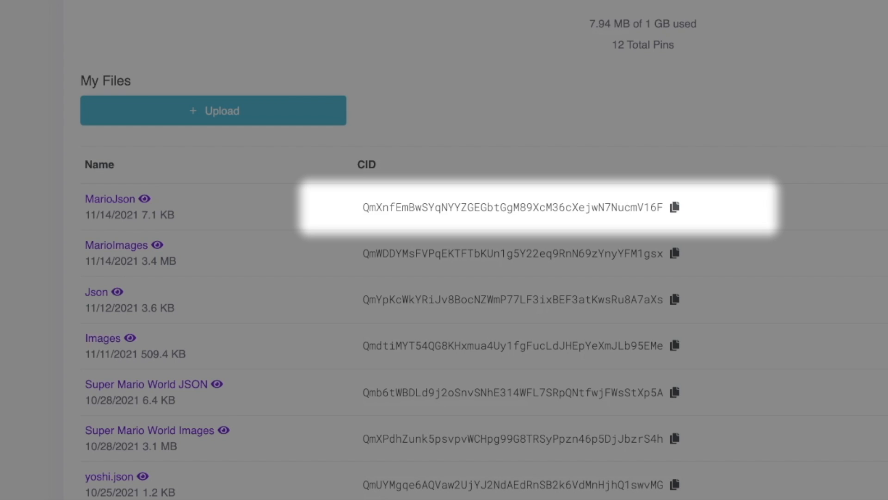
{"action": "mouse_move", "coordinate": [721, 259]}
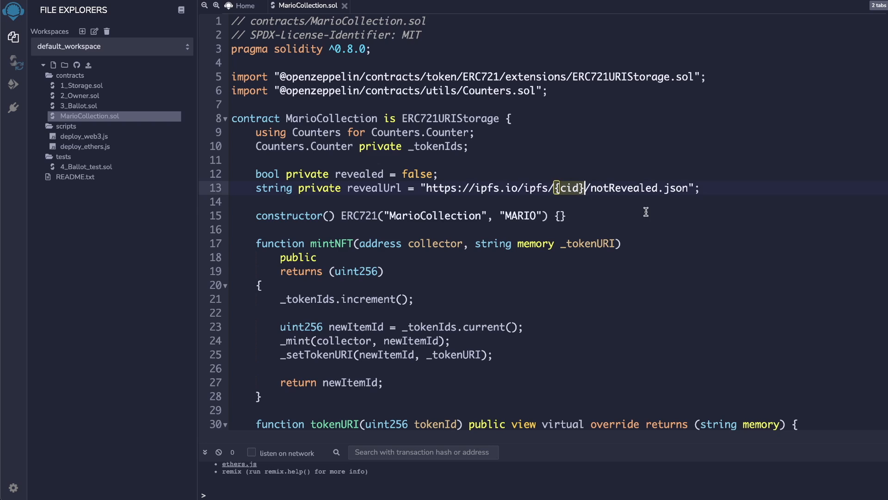
Deploy MarioCollection from Deploy & Run Transactions and approve it in MetaMask
{"action": "left_click", "coordinate": [13, 83]}
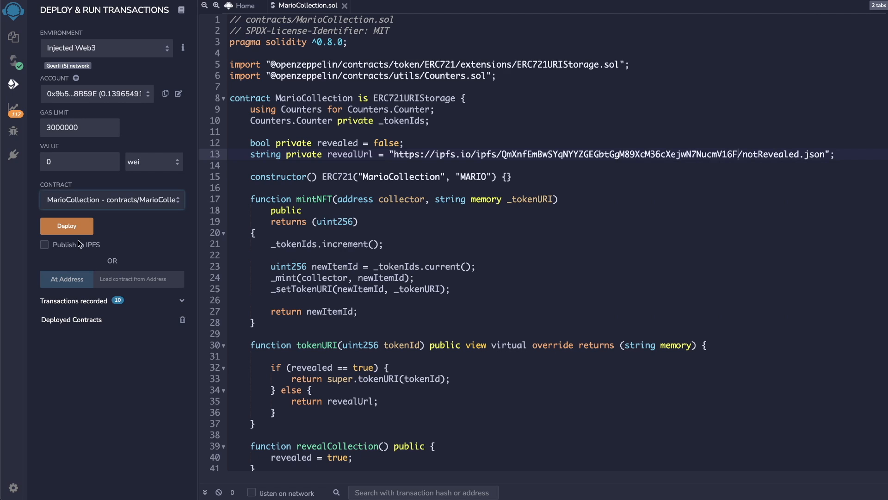
{"action": "left_click", "coordinate": [66, 226]}
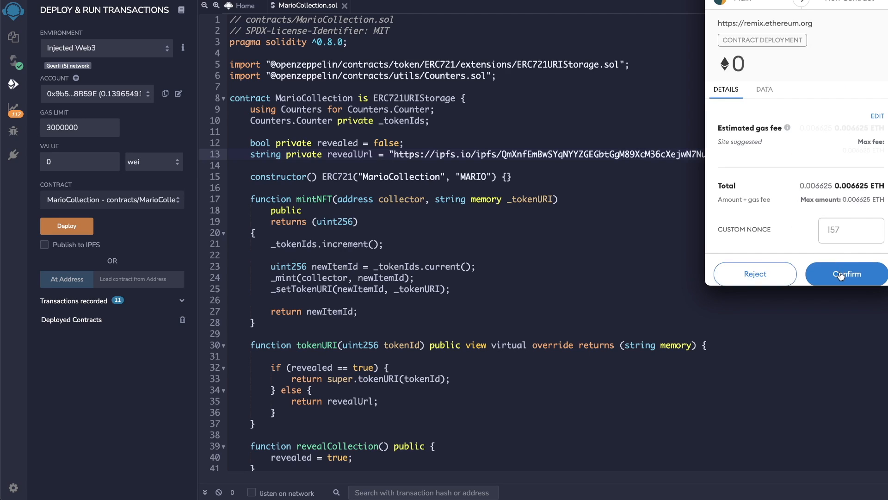
{"action": "left_click", "coordinate": [847, 274]}
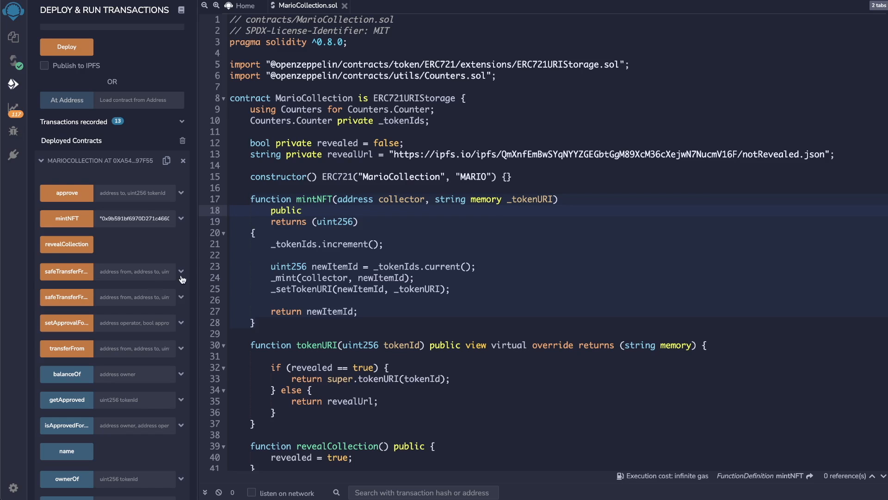
Call mintNFT for the collector address and approve the minting transaction
{"action": "left_click", "coordinate": [66, 244]}
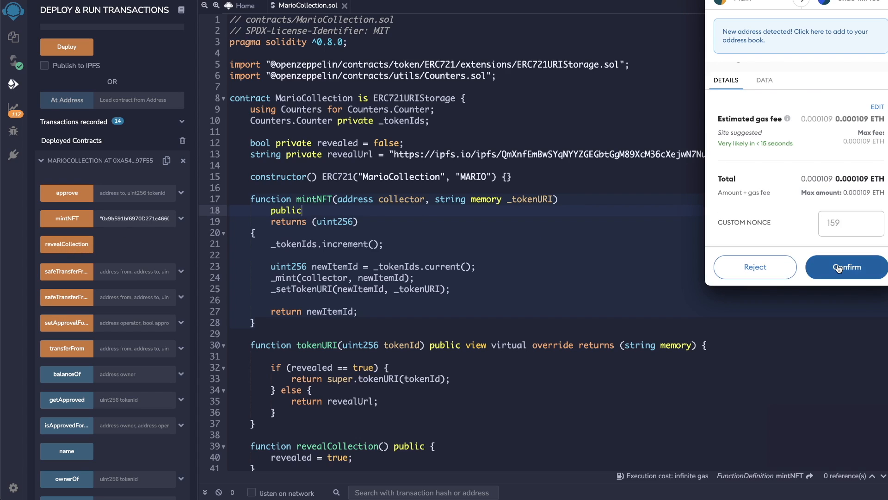
{"action": "left_click", "coordinate": [846, 266]}
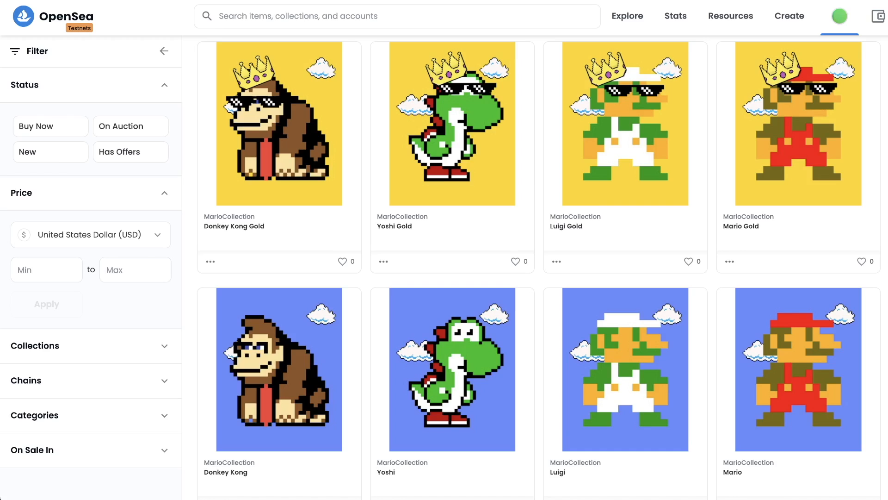